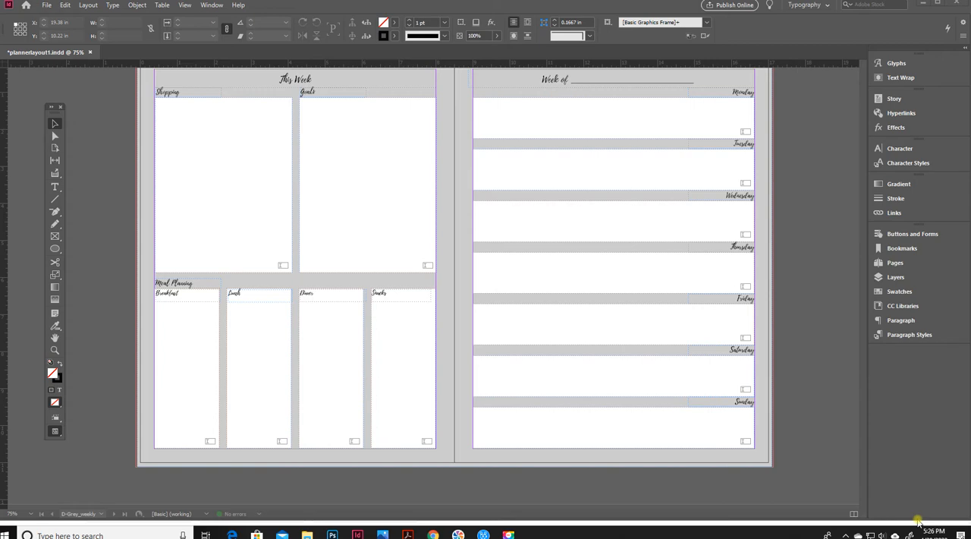
mouse_move(765, 472)
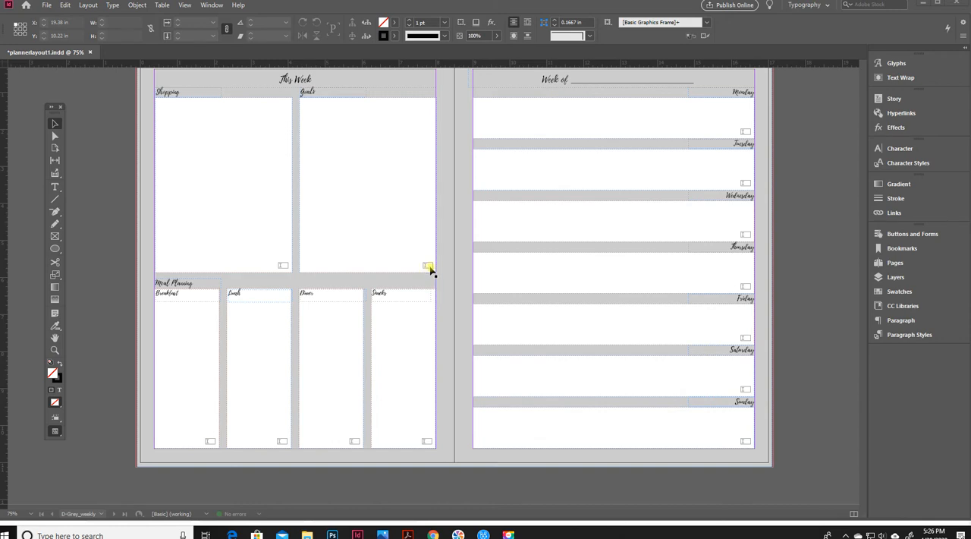
mouse_move(426, 271)
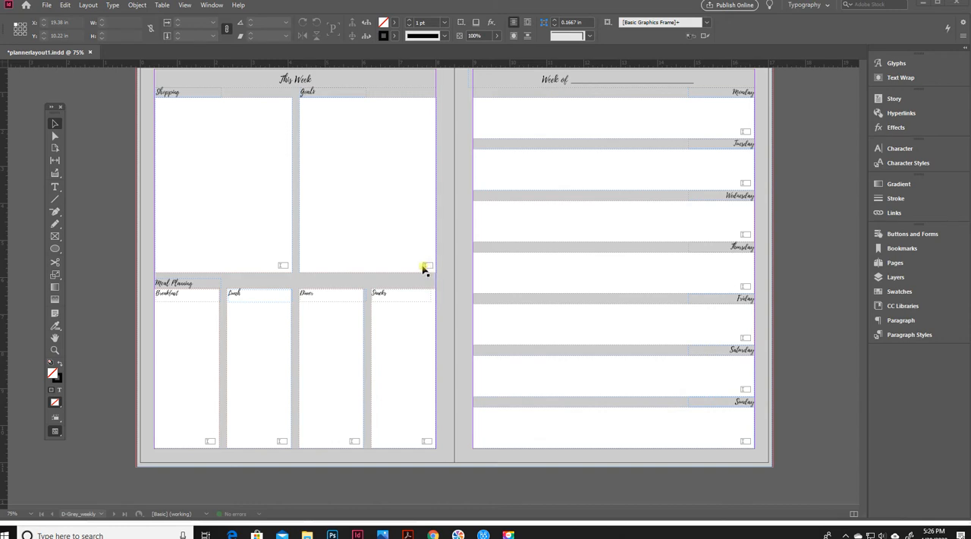
mouse_move(294, 275)
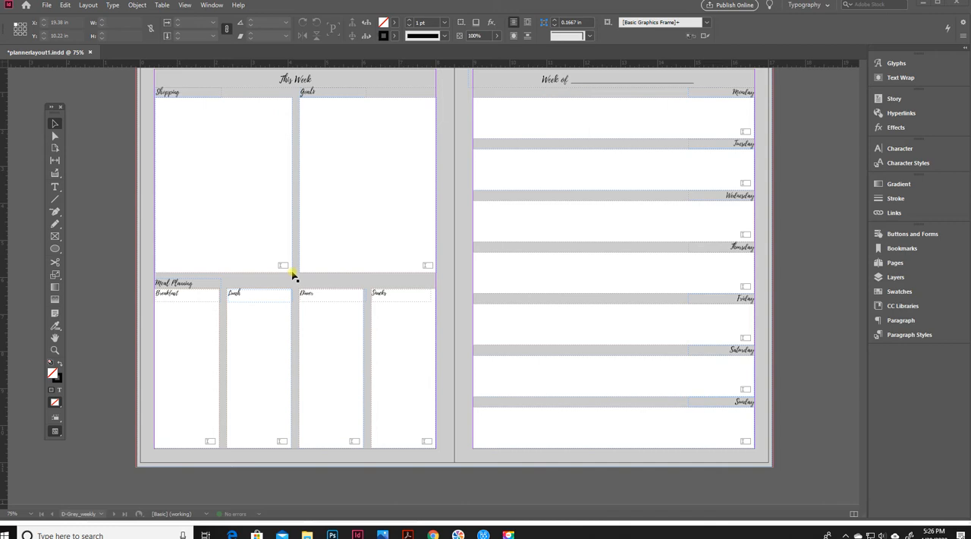
mouse_move(378, 310)
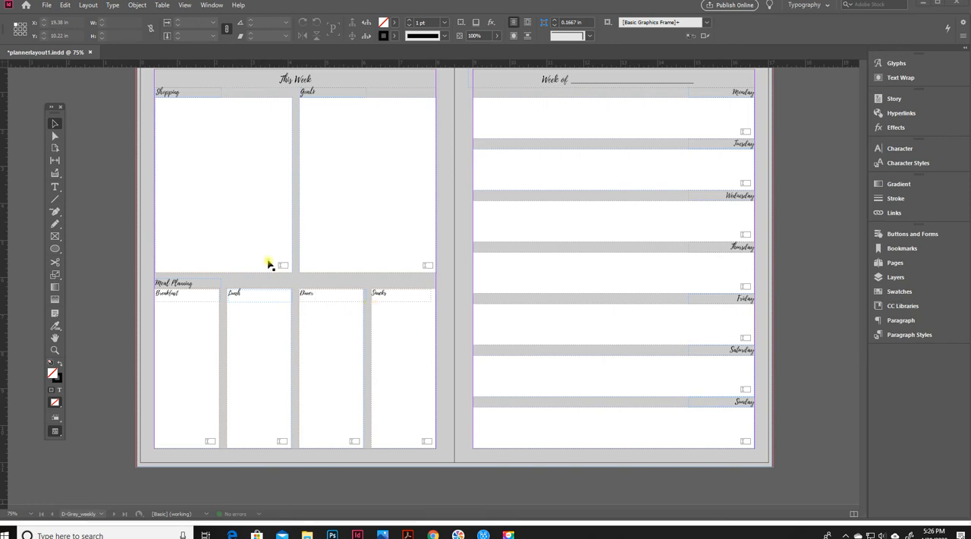
mouse_move(268, 243)
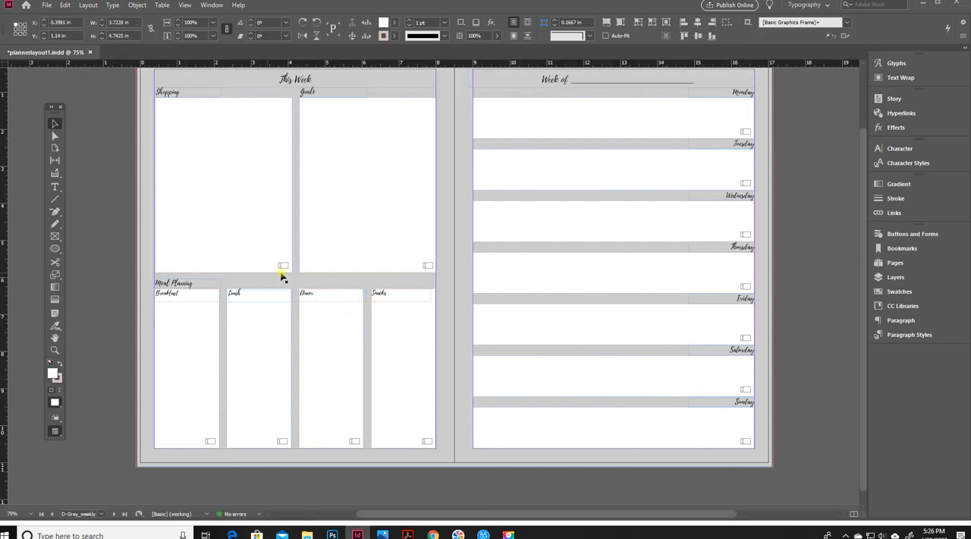
- Select all the text-field frames across both pages of the planner spread
left_click(223, 185)
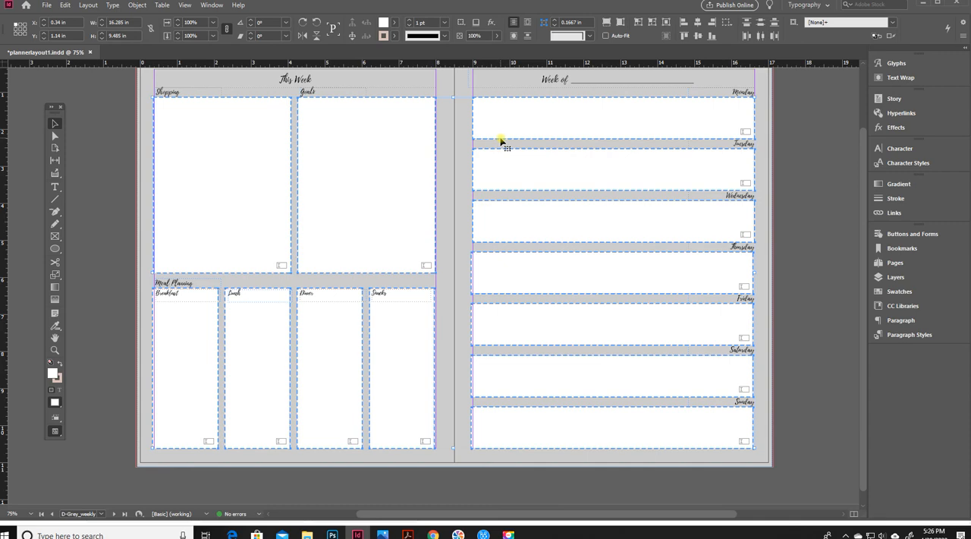
- Convert the selected text fields to plain objects via Interactive > Convert to Object
right_click(662, 220)
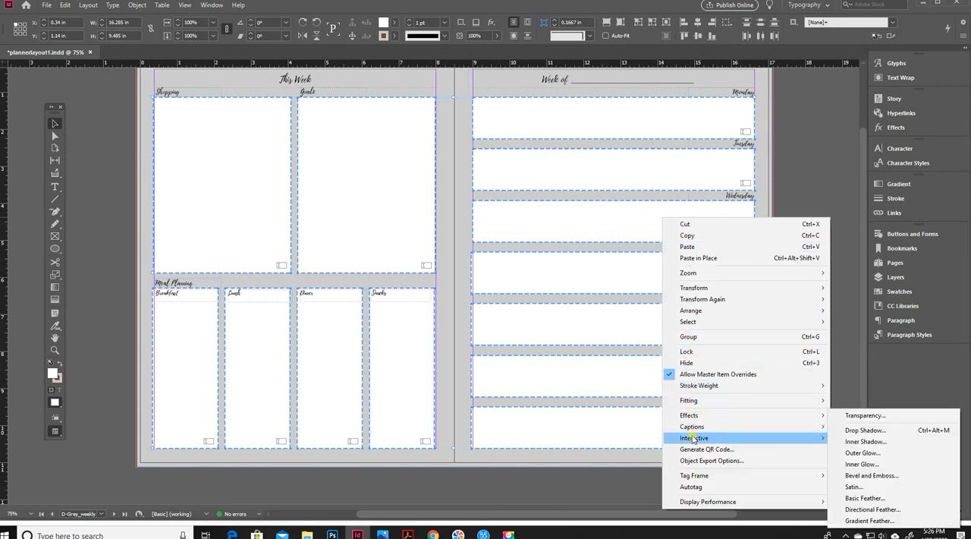
mouse_move(693, 437)
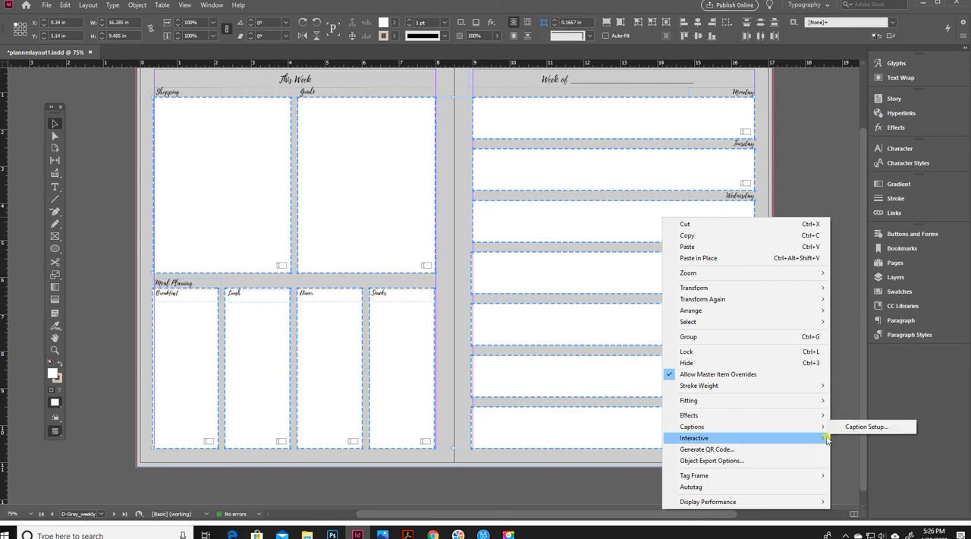
mouse_move(693, 438)
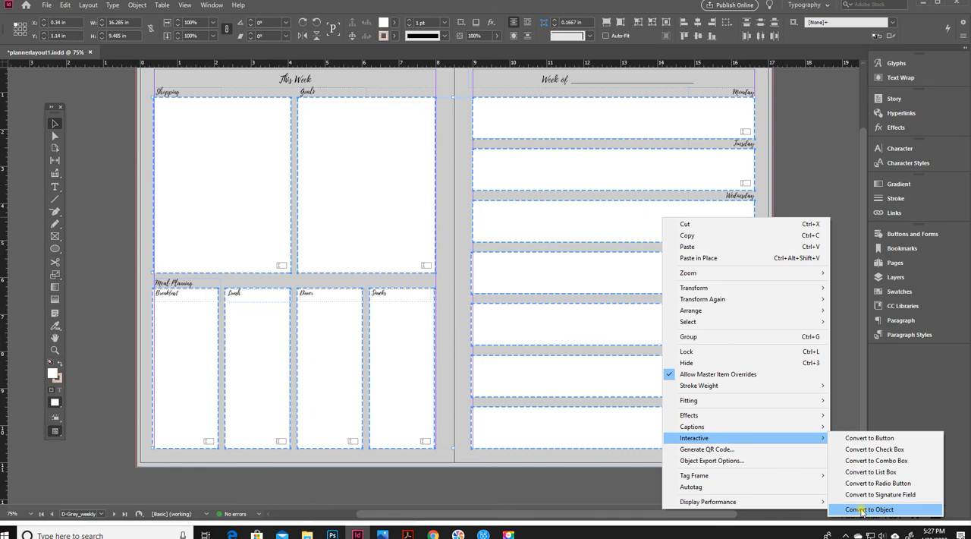
left_click(869, 509)
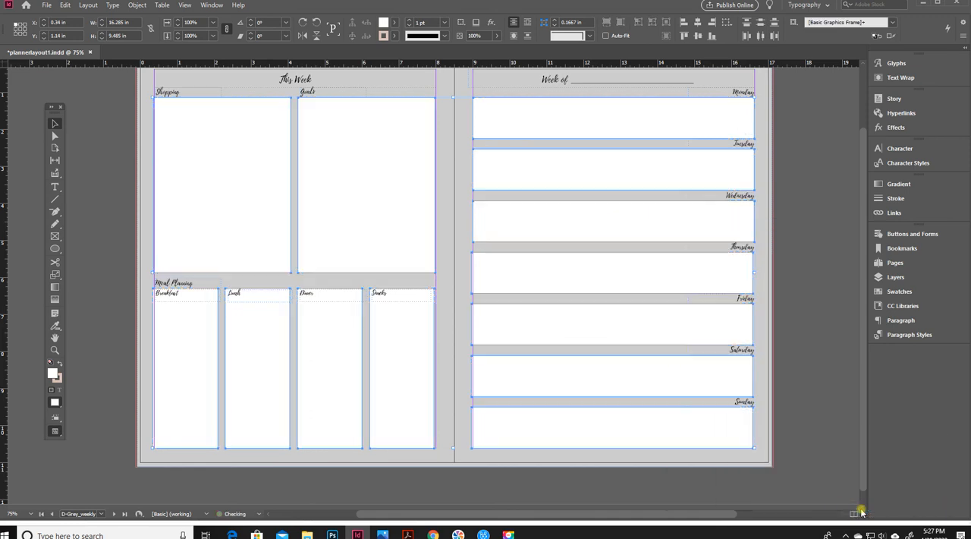